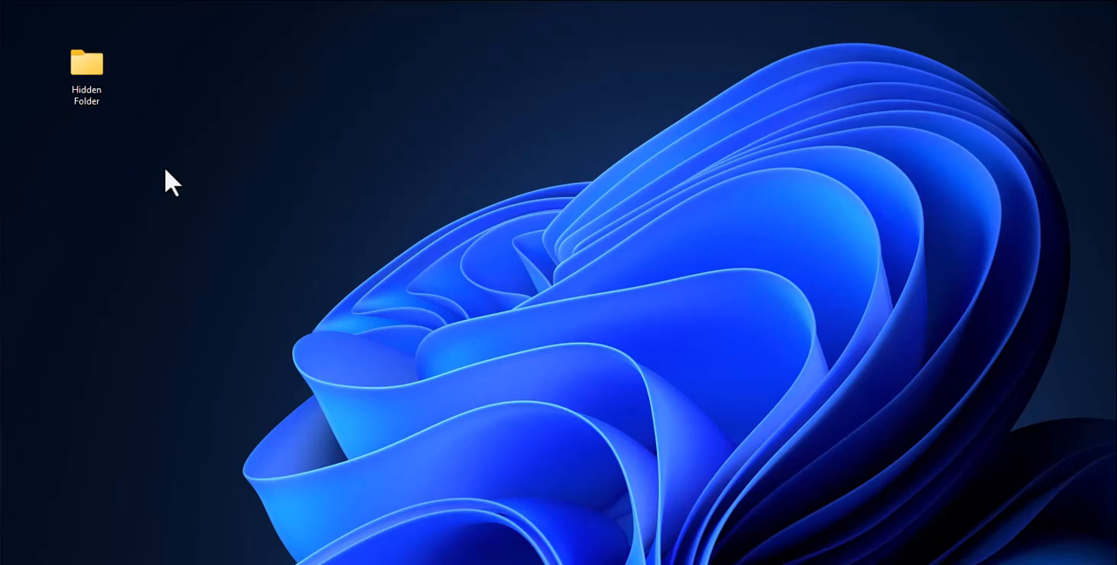
# Tick the Hidden attribute in Hidden Folder's Properties and confirm with OK
pyautogui.click(87, 70)
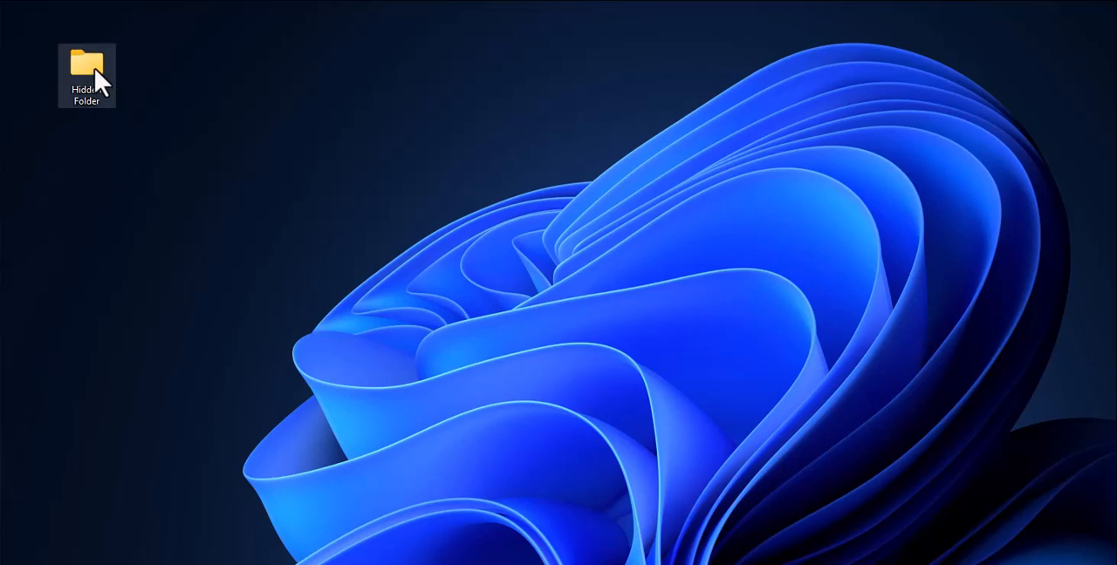
pyautogui.rightClick(87, 70)
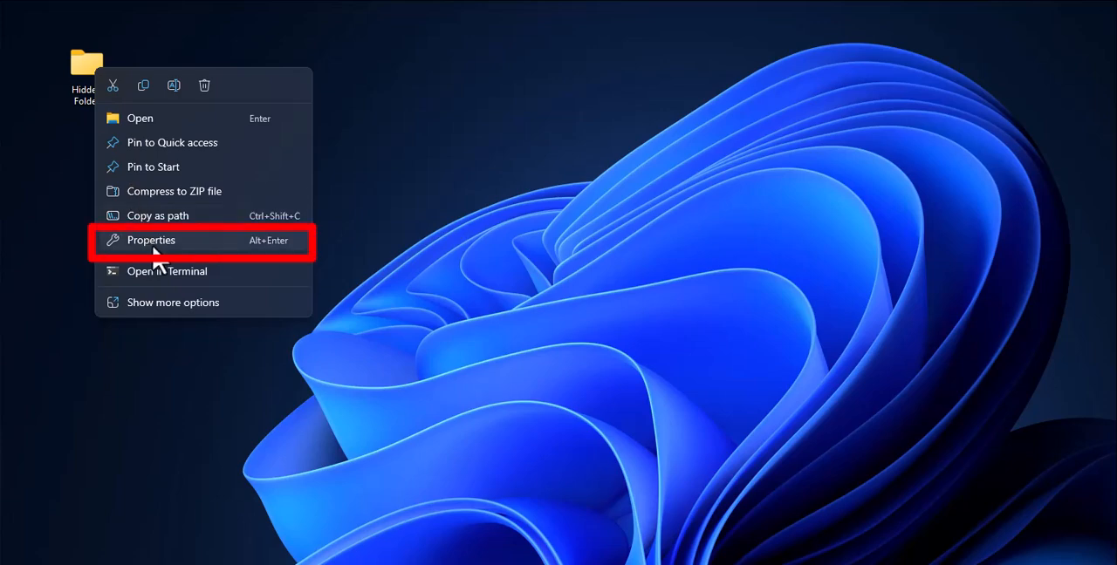
pyautogui.click(150, 240)
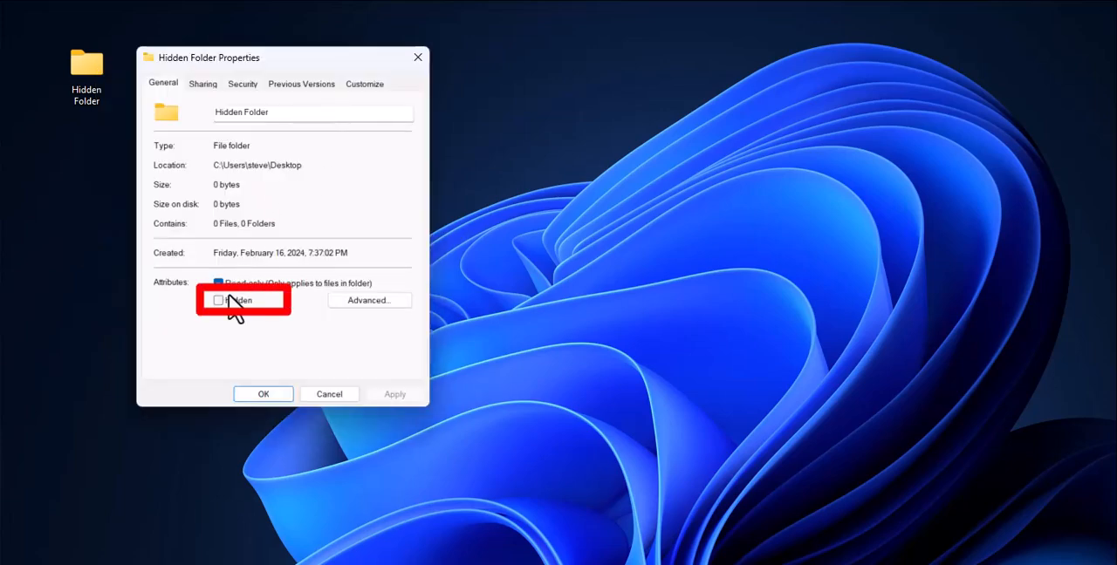
pyautogui.click(219, 300)
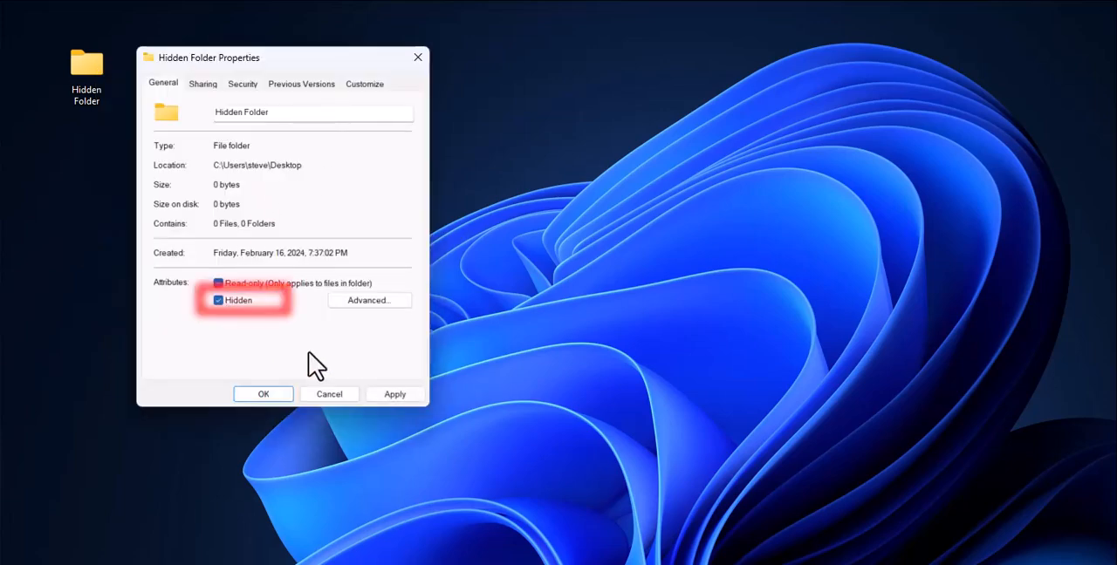
pyautogui.click(262, 394)
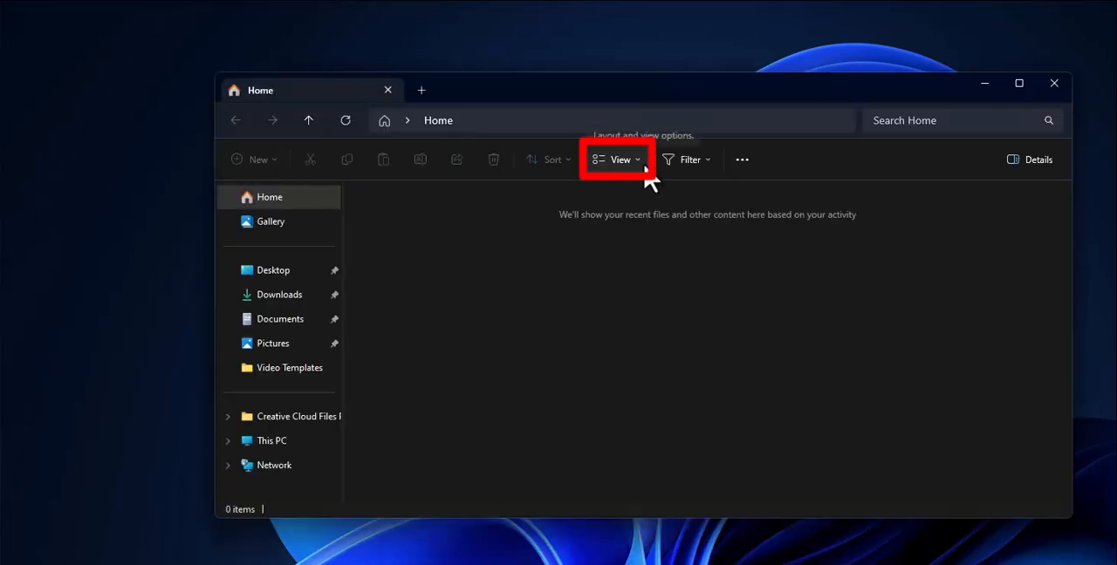
# Turn on Hidden items in the View menu and browse to Desktop to see the faded folder
pyautogui.click(620, 159)
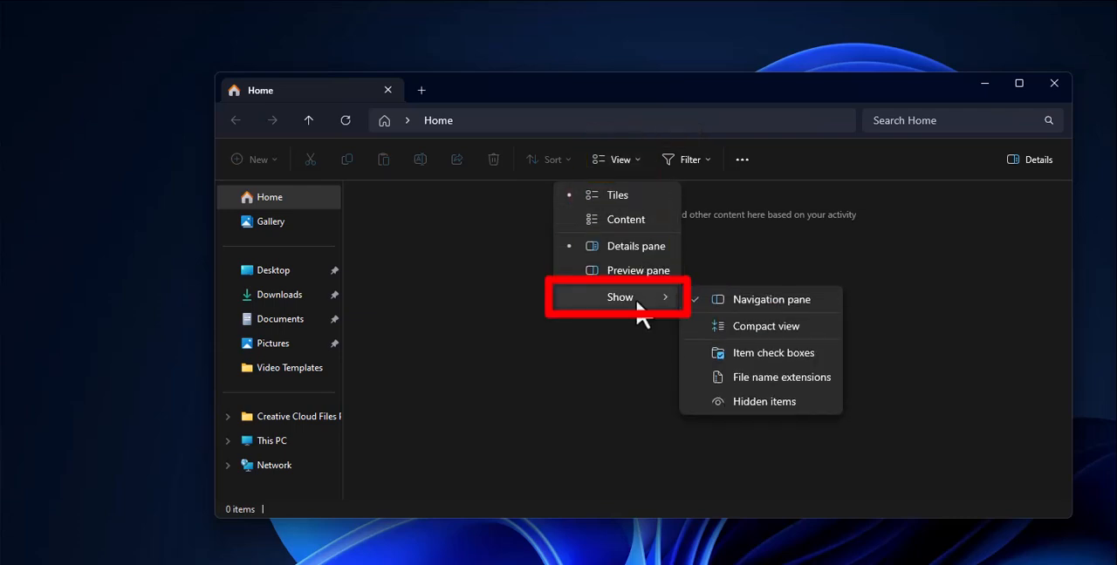
pyautogui.click(698, 419)
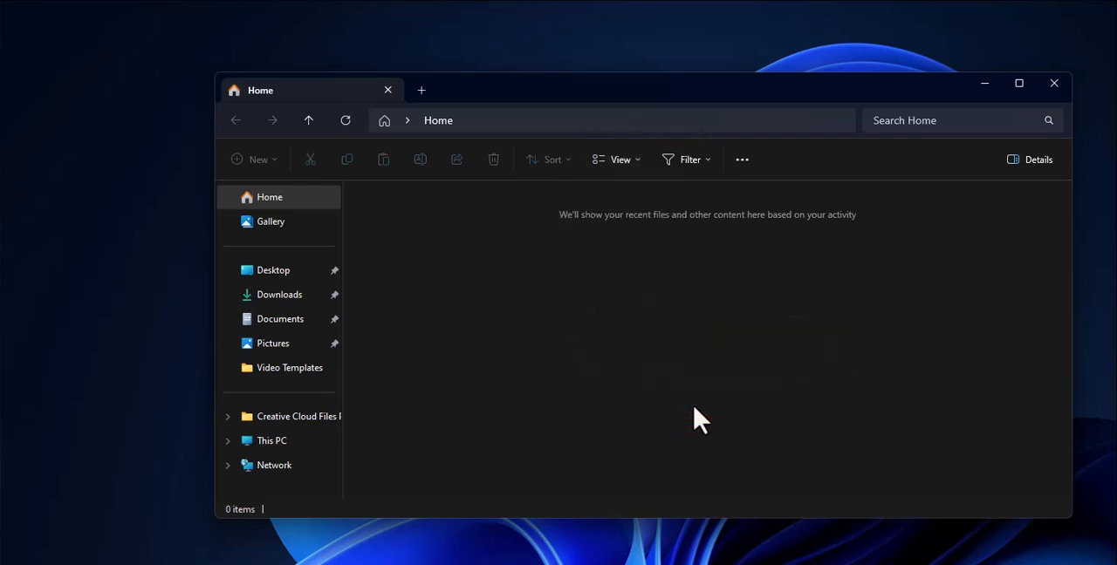
pyautogui.click(272, 269)
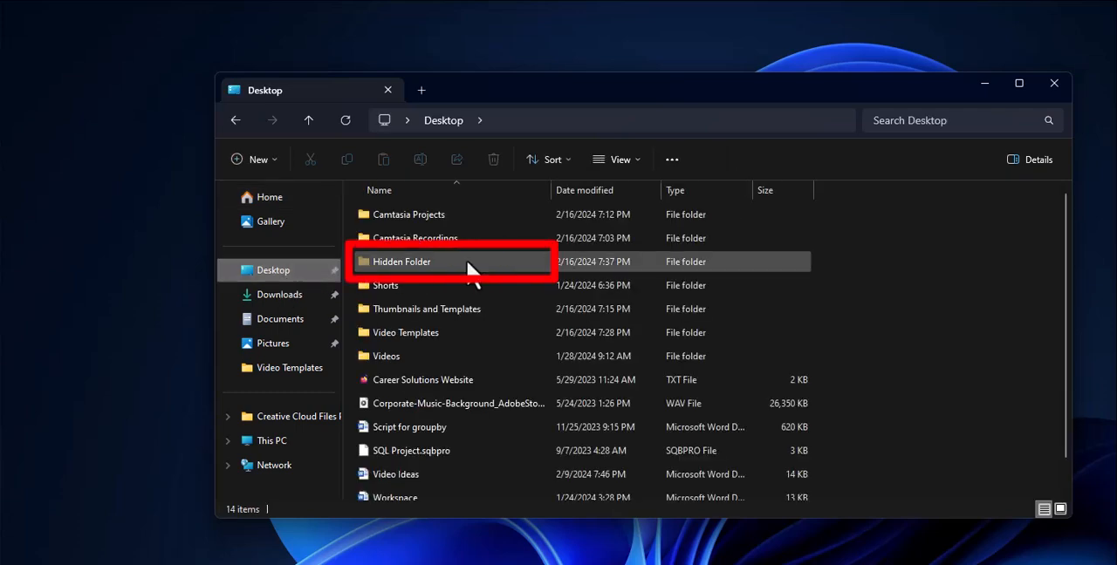